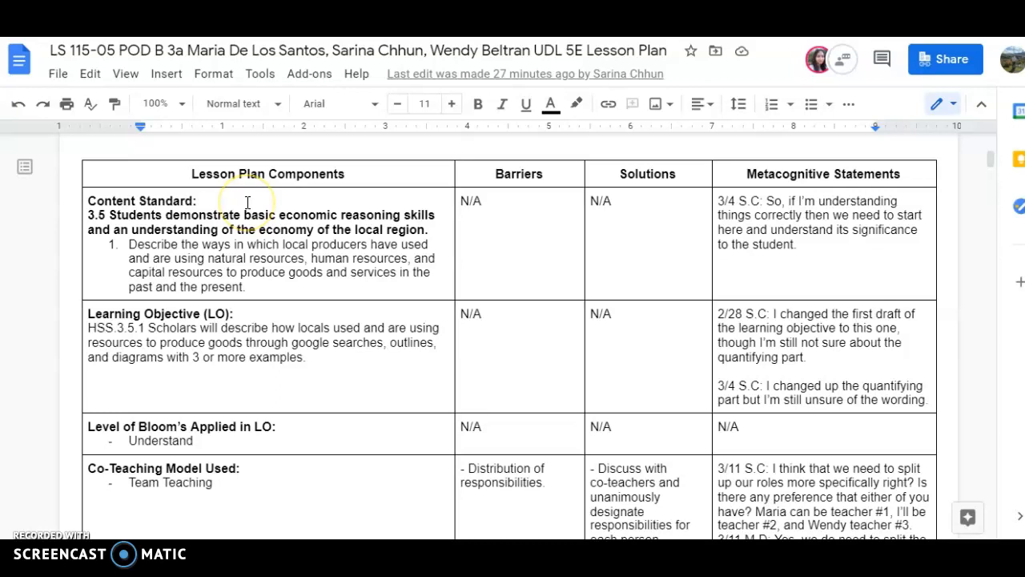
pyautogui.moveTo(318, 299)
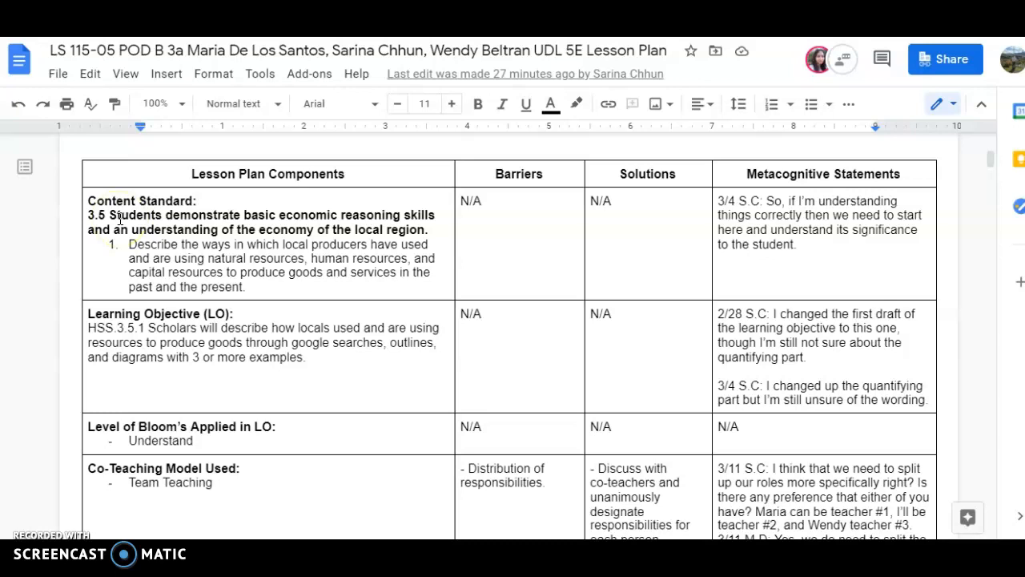
pyautogui.moveTo(267, 208)
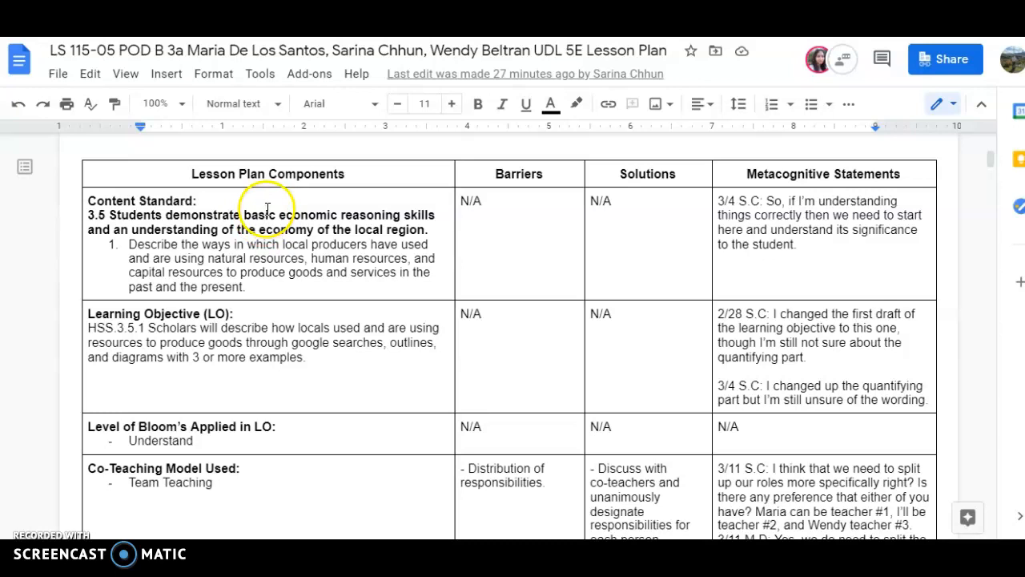
pyautogui.moveTo(253, 231)
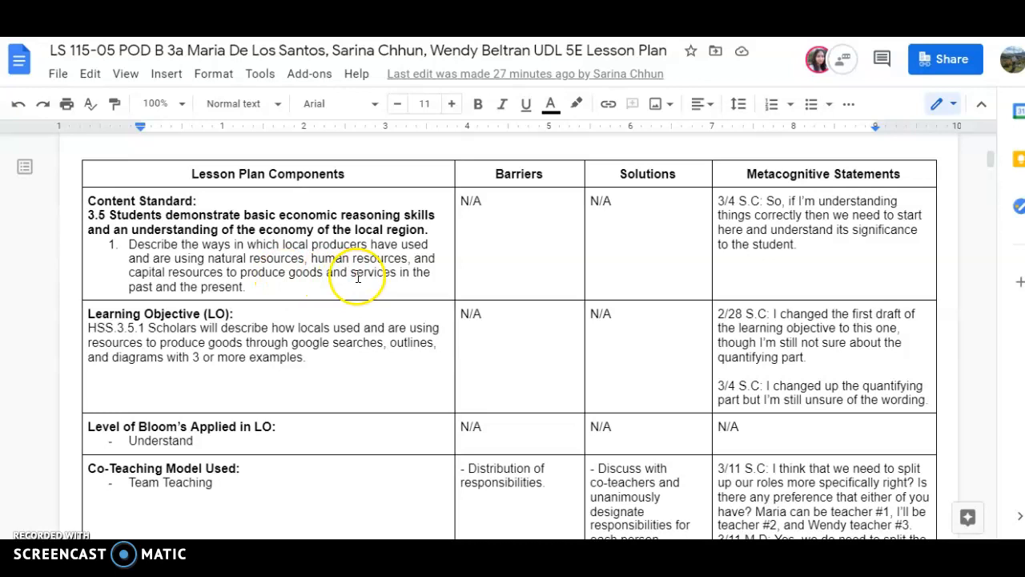
pyautogui.moveTo(176, 335)
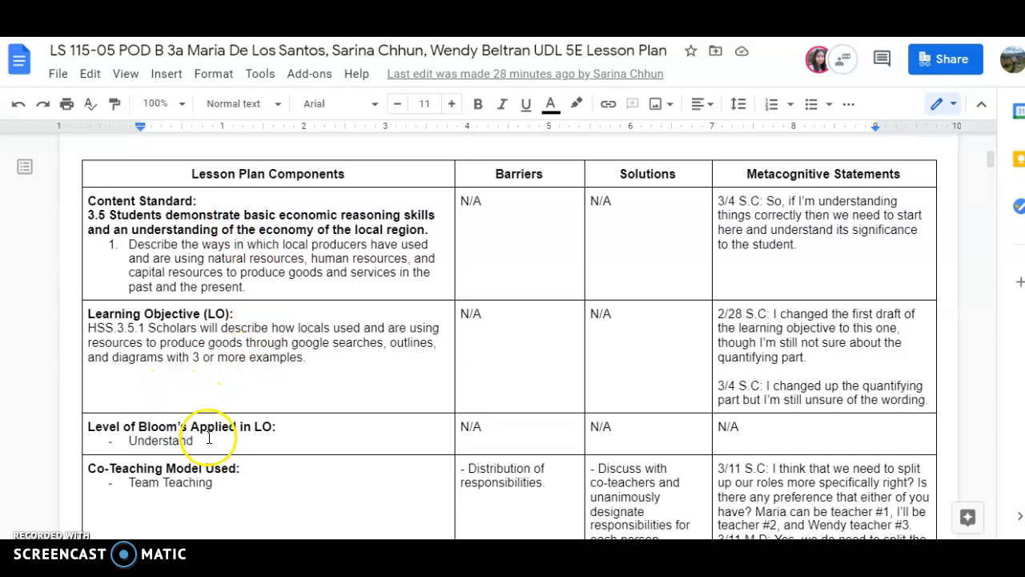
pyautogui.scroll(-3)
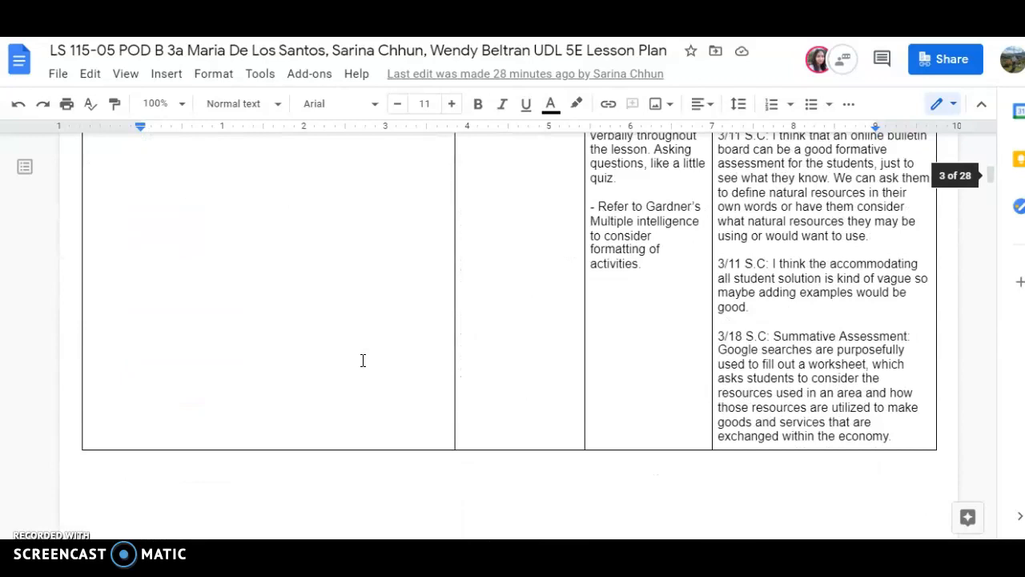
pyautogui.scroll(3)
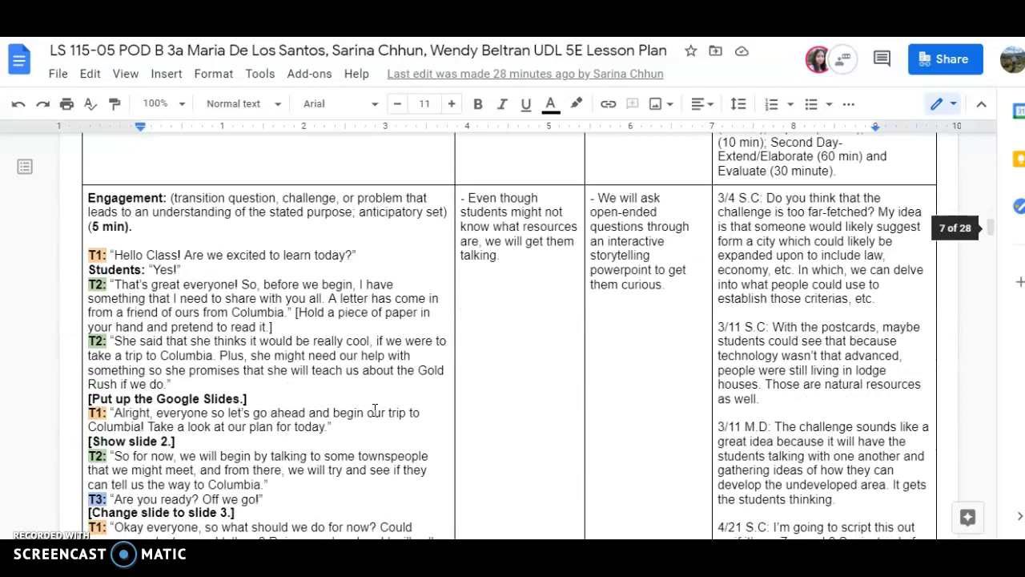
pyautogui.scroll(-3)
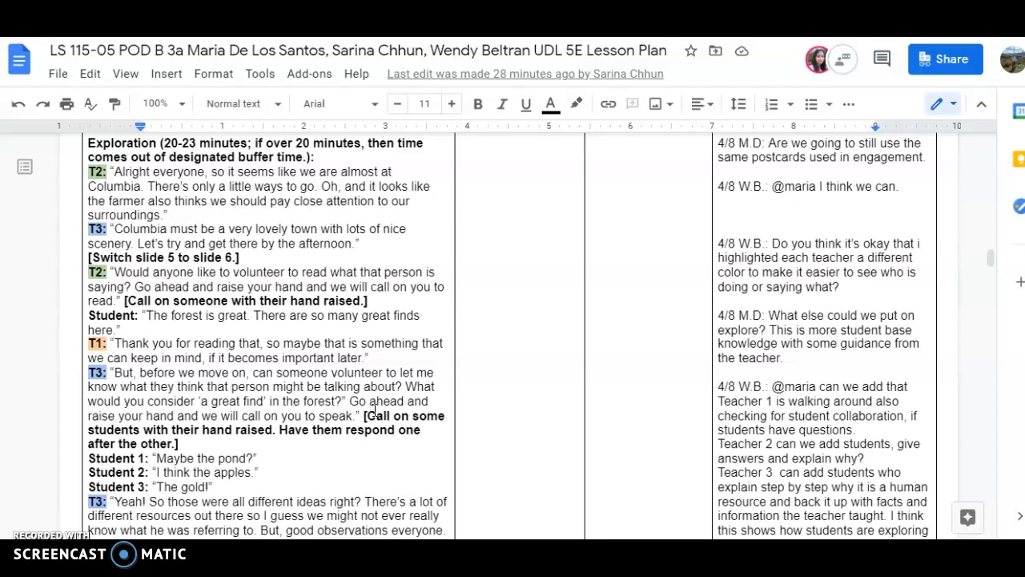